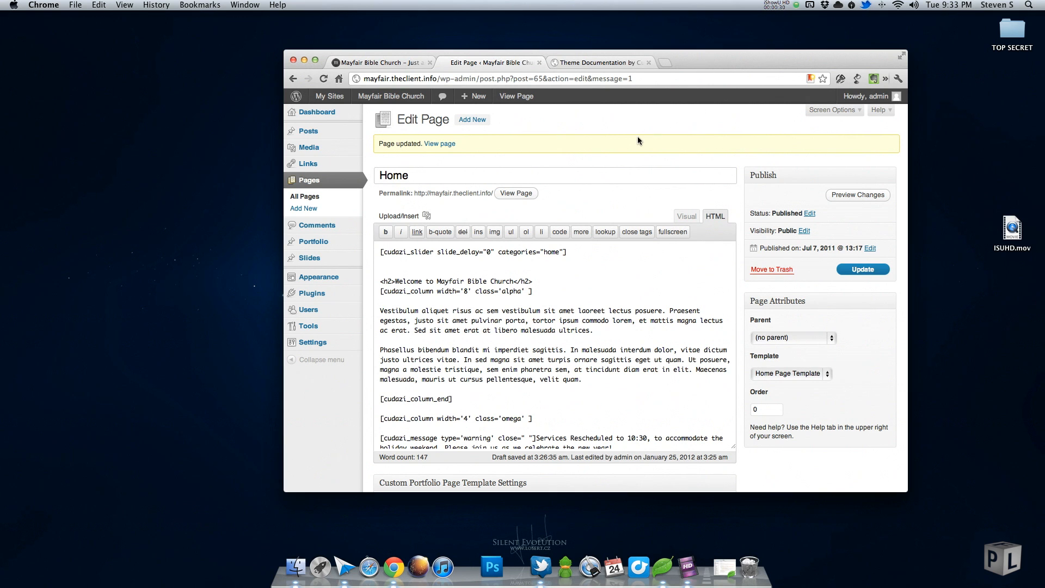
# Select the [cudazi_slider … categories="home"] shortcode line in the Home page HTML editor to copy it.
pyautogui.moveTo(434, 252); pyautogui.dragTo(565, 252)
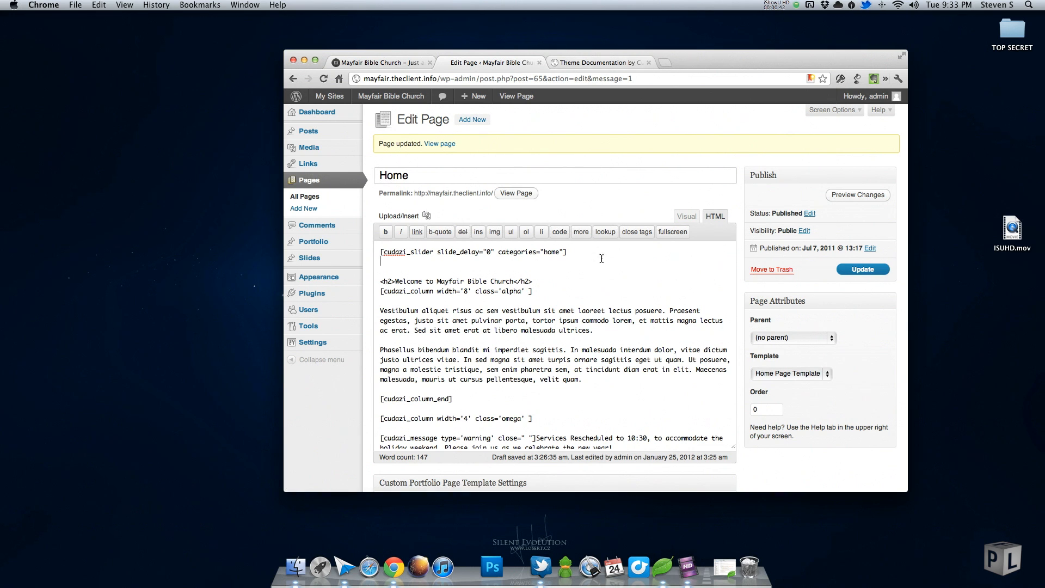
pyautogui.tripleClick(473, 252)
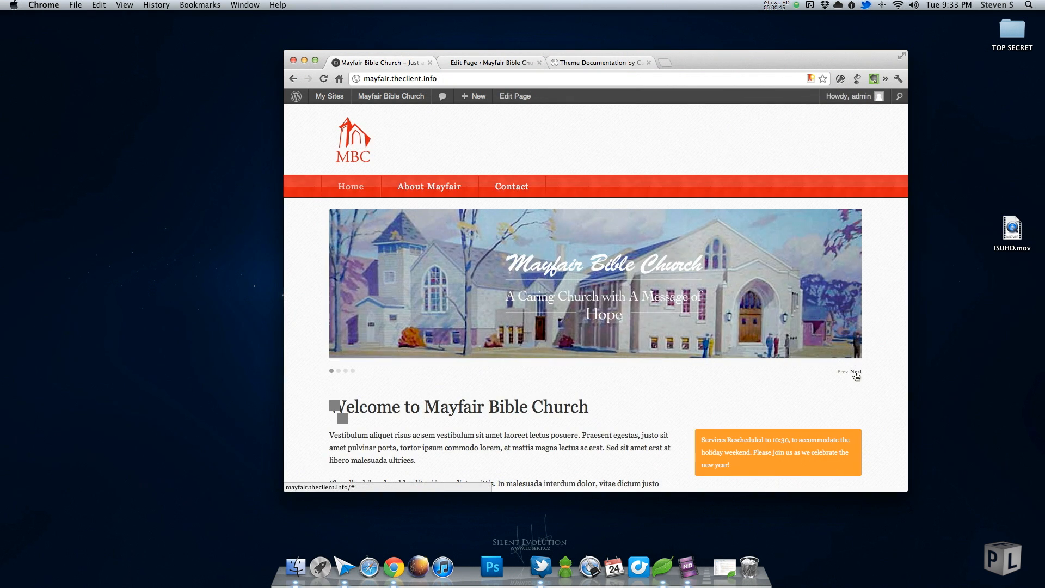
pyautogui.click(856, 372)
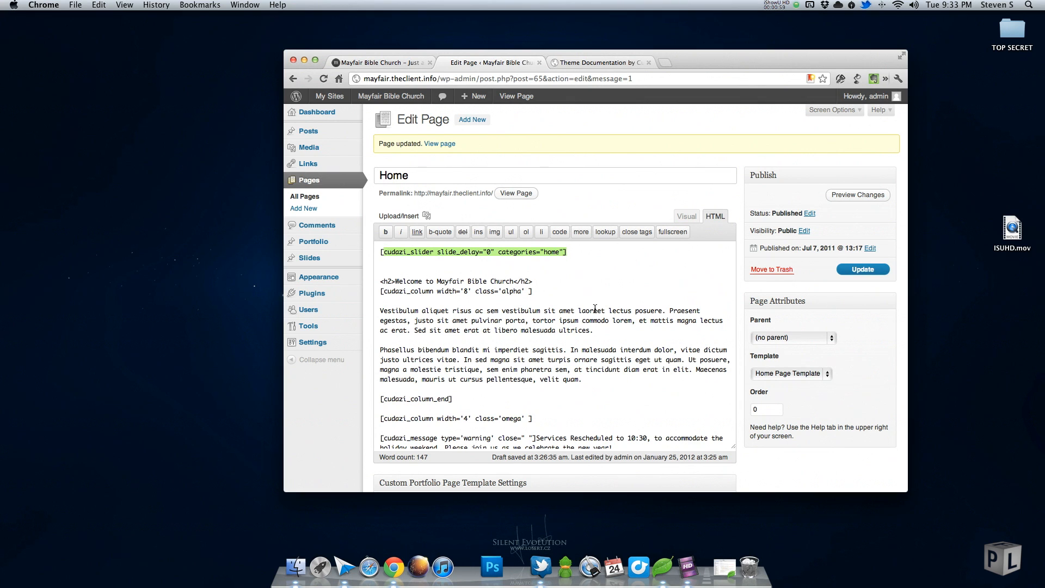
pyautogui.moveTo(491, 276)
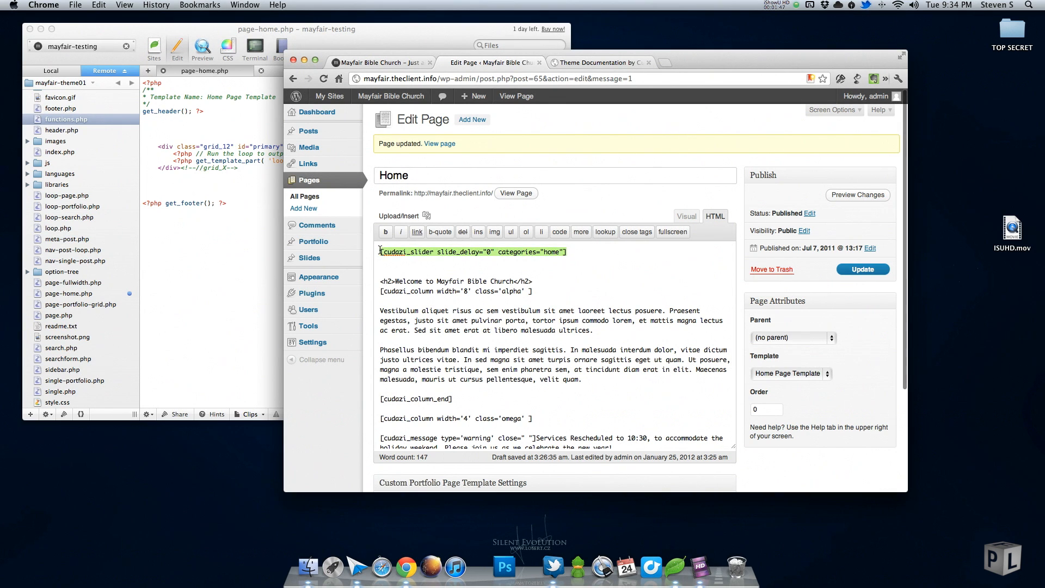
# Update the Home page without the shortcode and check the live homepage has no slider.
pyautogui.click(862, 269)
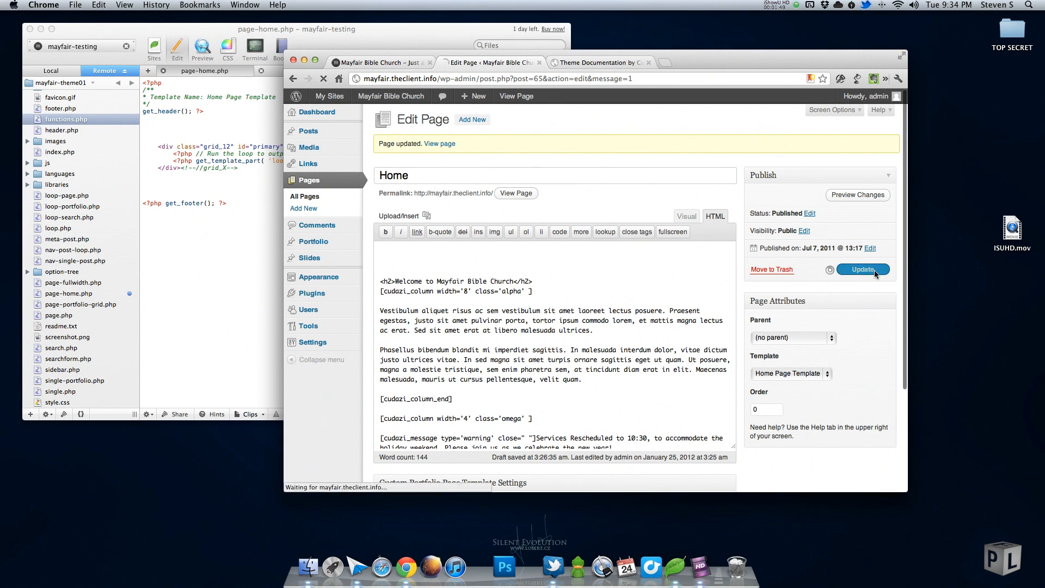
pyautogui.click(863, 269)
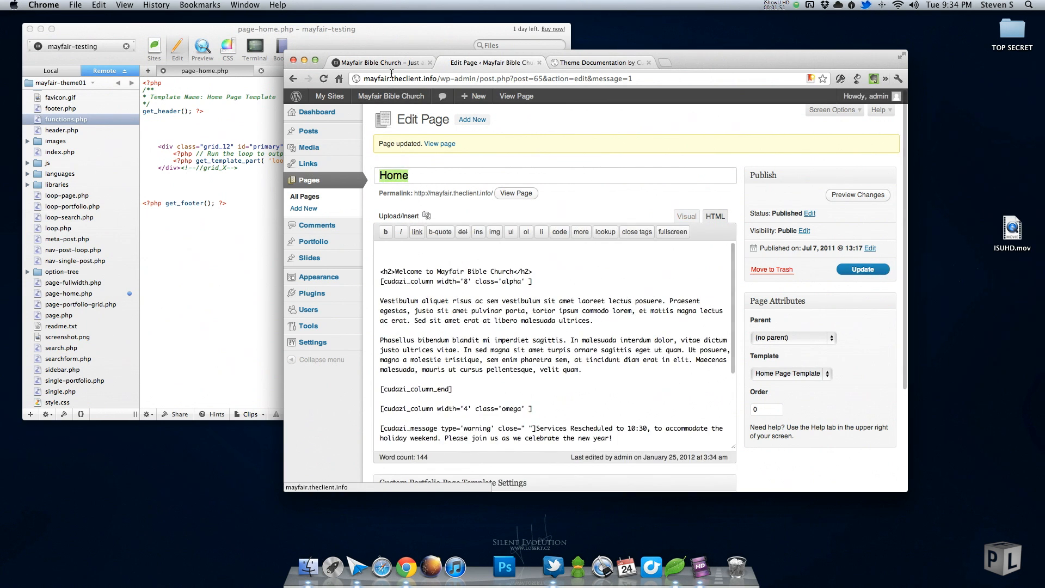
pyautogui.click(516, 96)
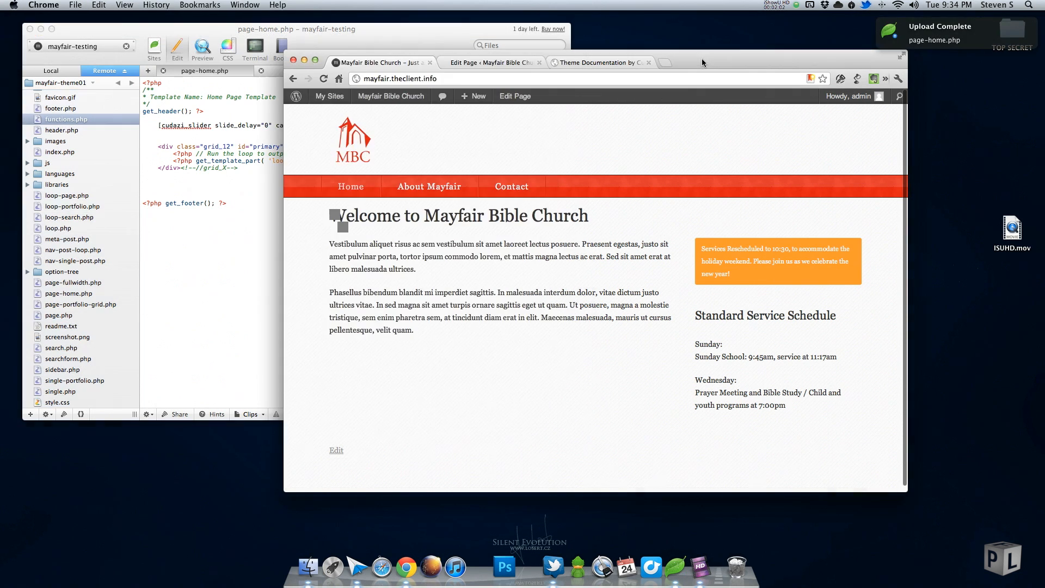
pyautogui.click(324, 78)
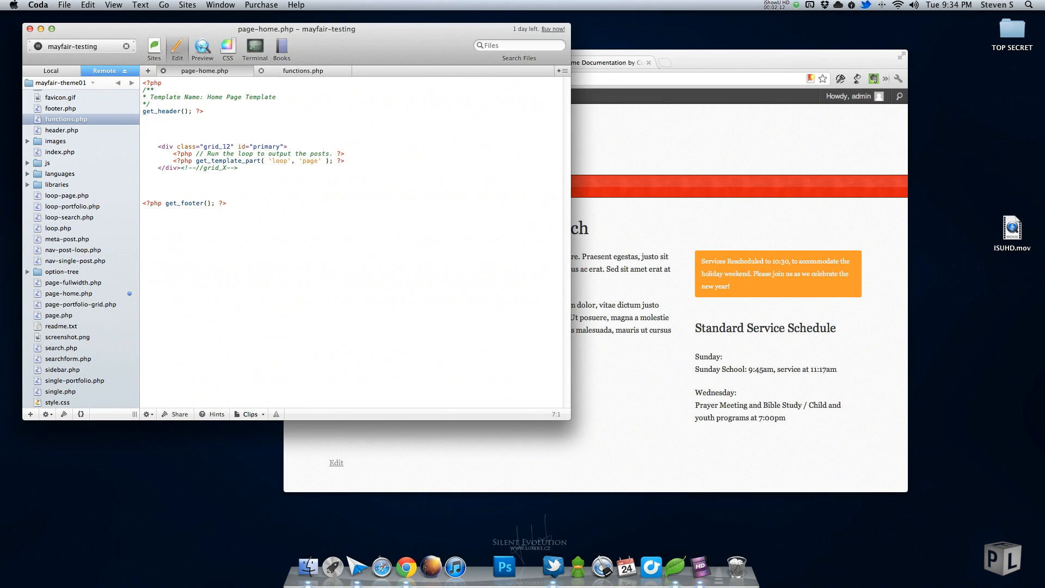
# Below get_header(), add <?php echo do_shortcode('[cudazi_slider slide_delay="0" categories="home"]') ?>.
pyautogui.click(157, 126)
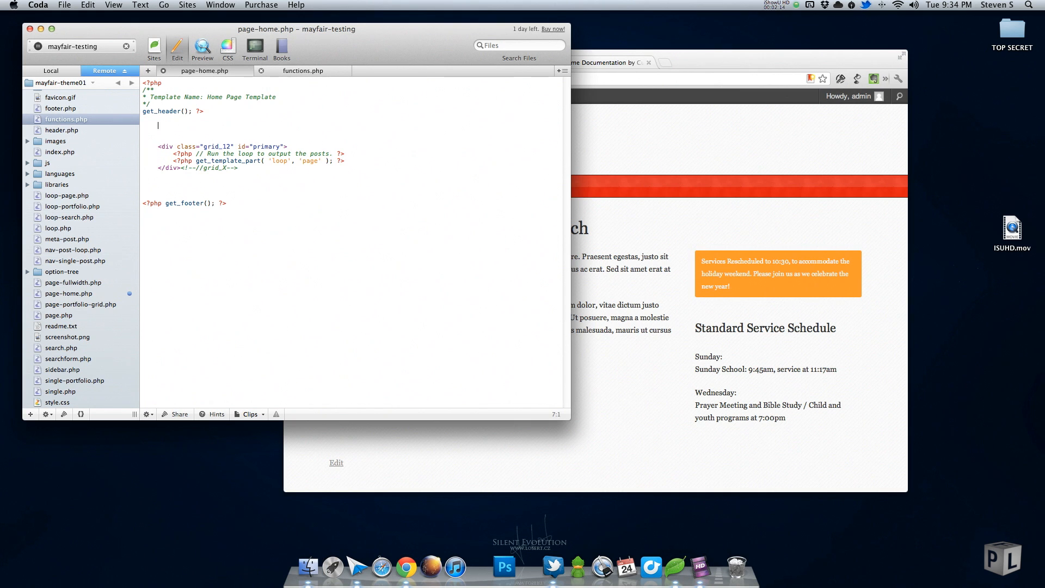
pyautogui.write('<?')
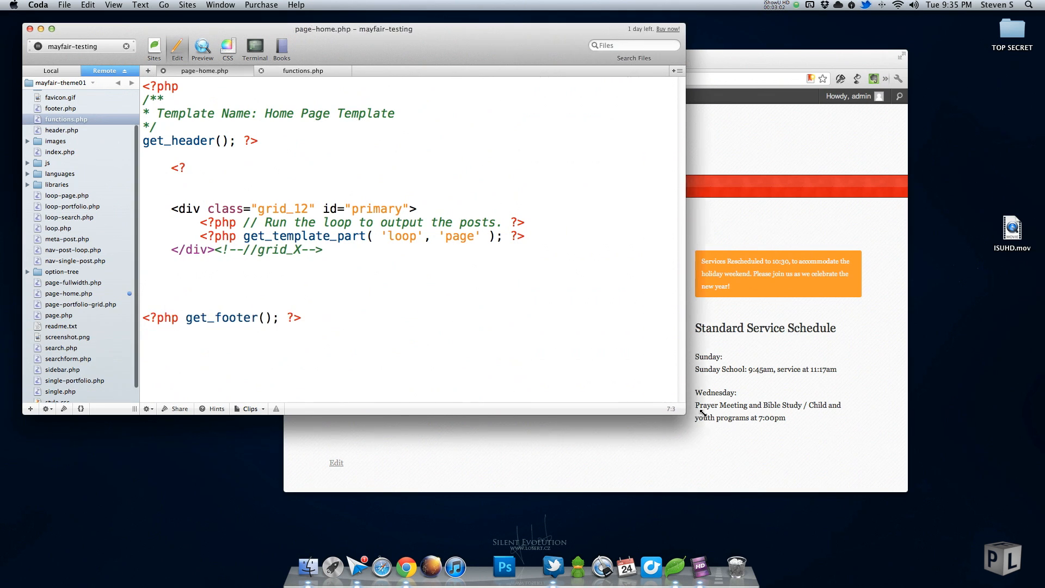
pyautogui.click(186, 167)
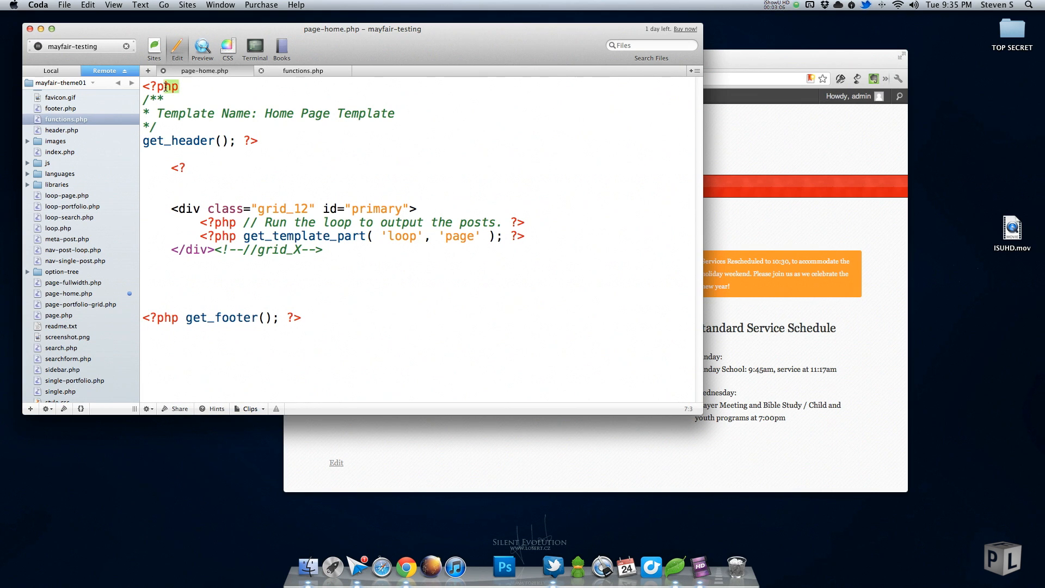
pyautogui.click(187, 168)
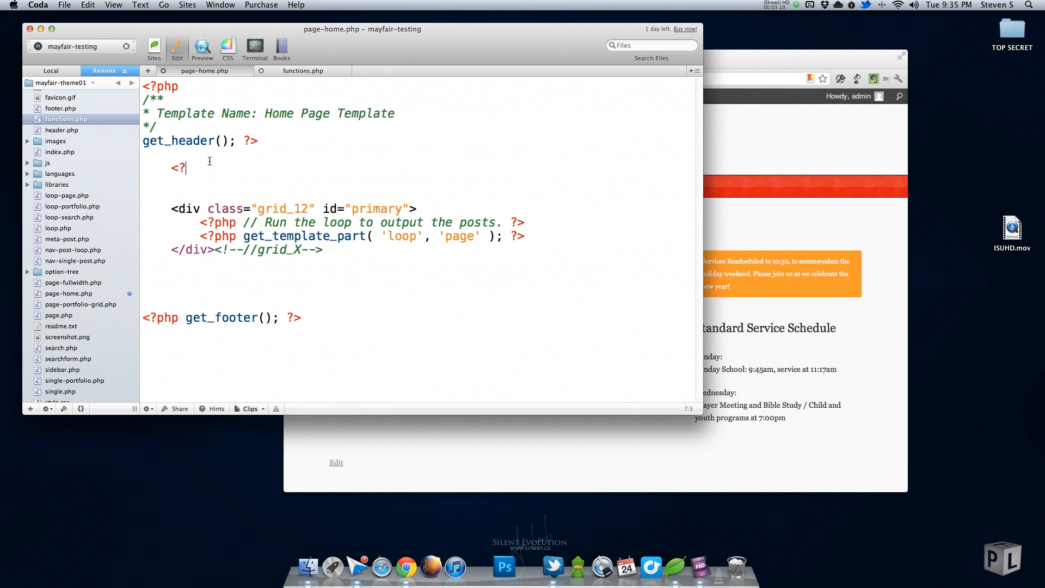
pyautogui.write('php')
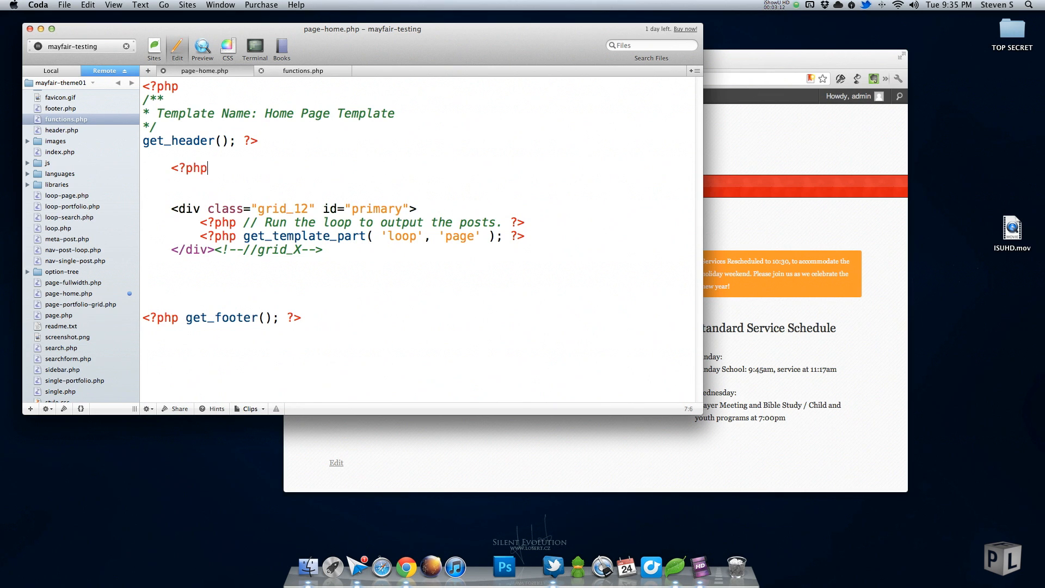
pyautogui.write('?>')
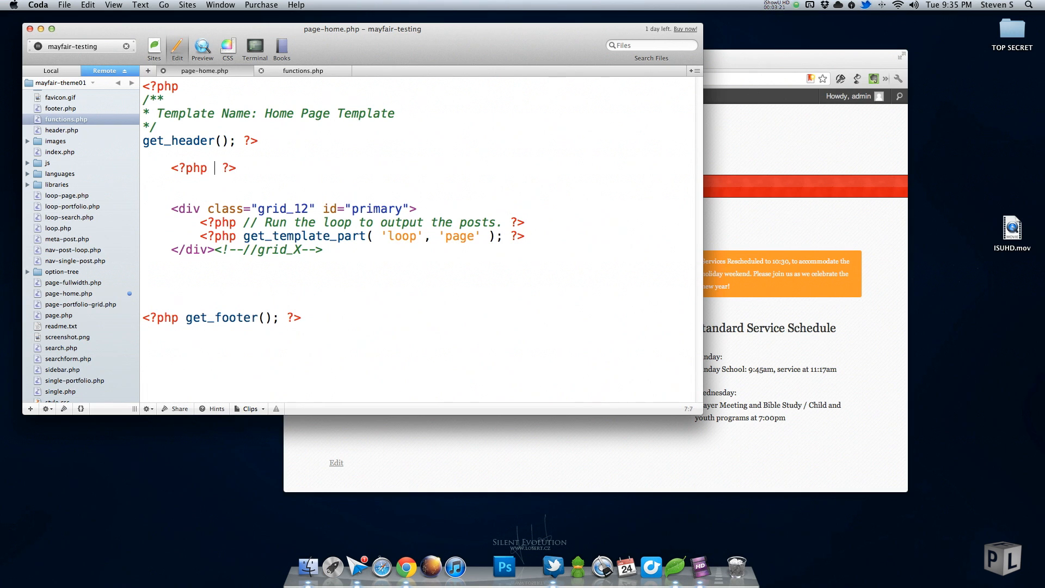
pyautogui.write('echo')
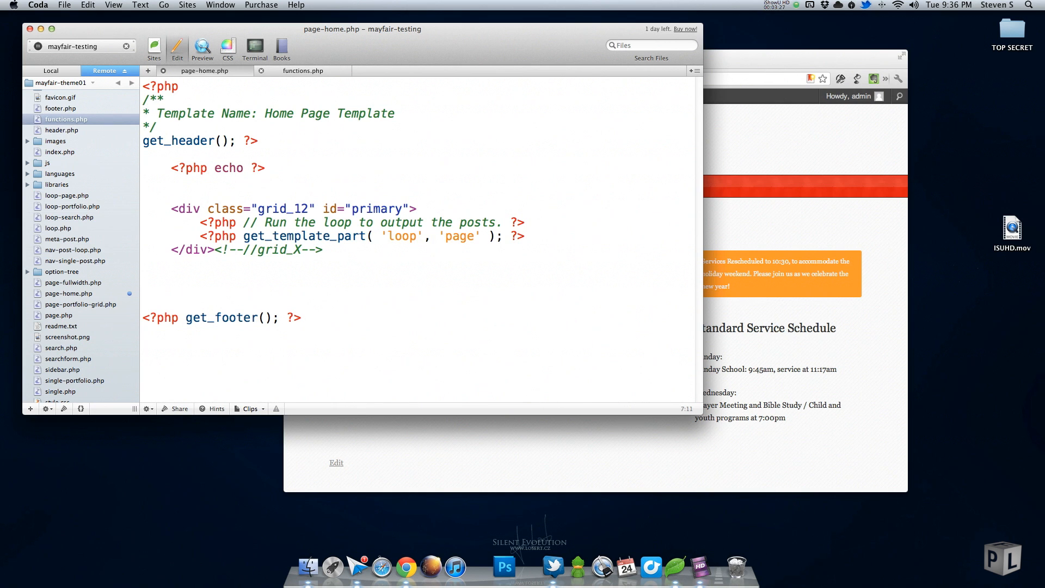
pyautogui.write('do_')
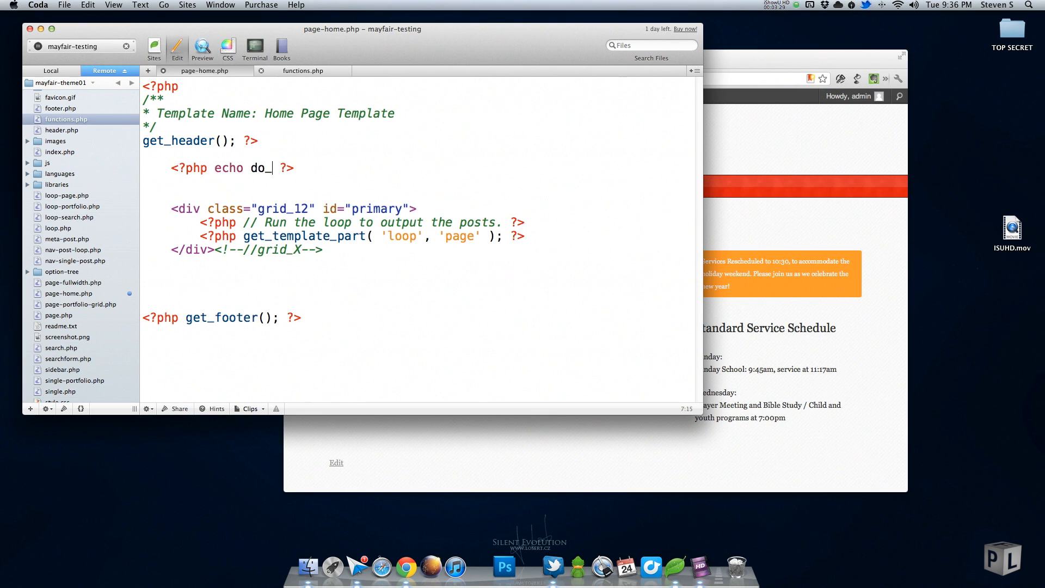
pyautogui.write('shortcode(')
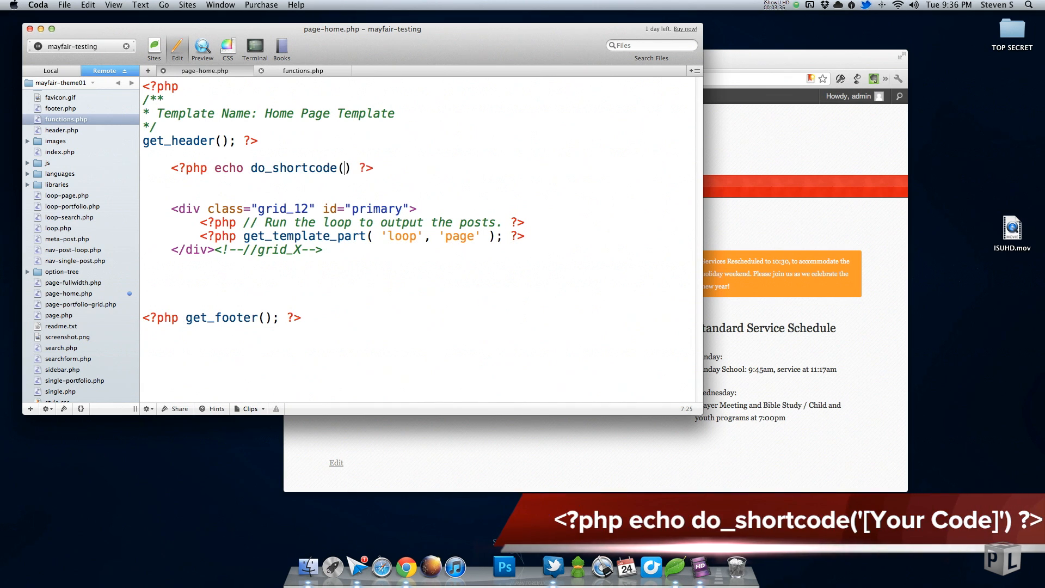
pyautogui.write("''")
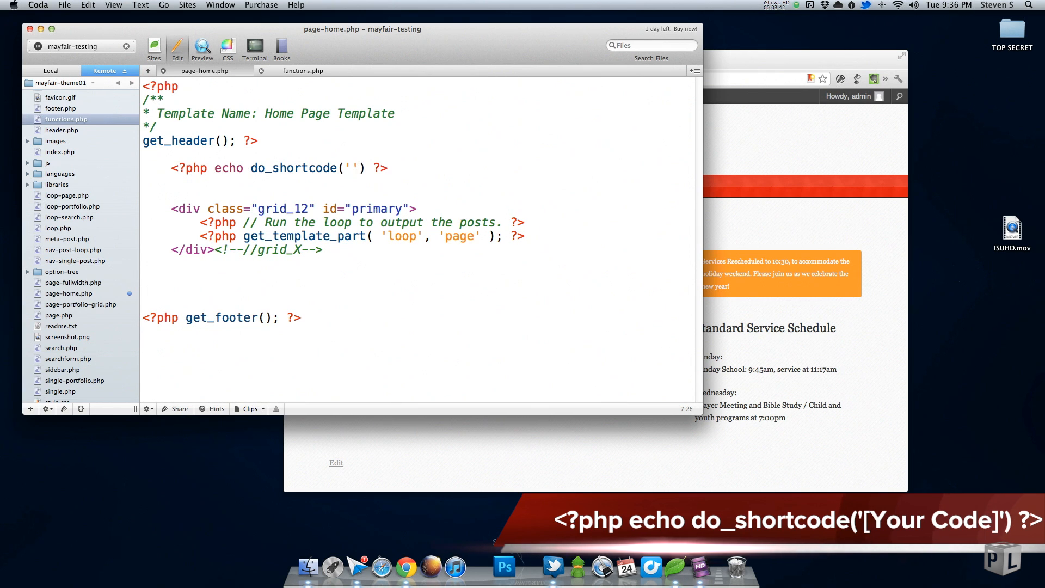
pyautogui.write('[cudazi_slider slide_delay="0" categories="home"]')
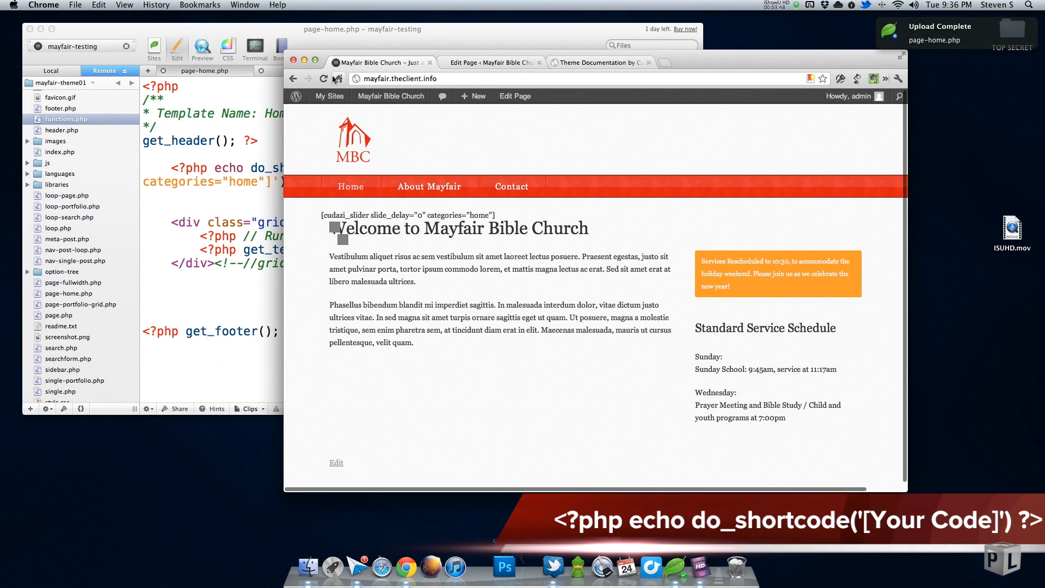
# Reload the live homepage to confirm the slideshow renders above the welcome heading.
pyautogui.click(323, 78)
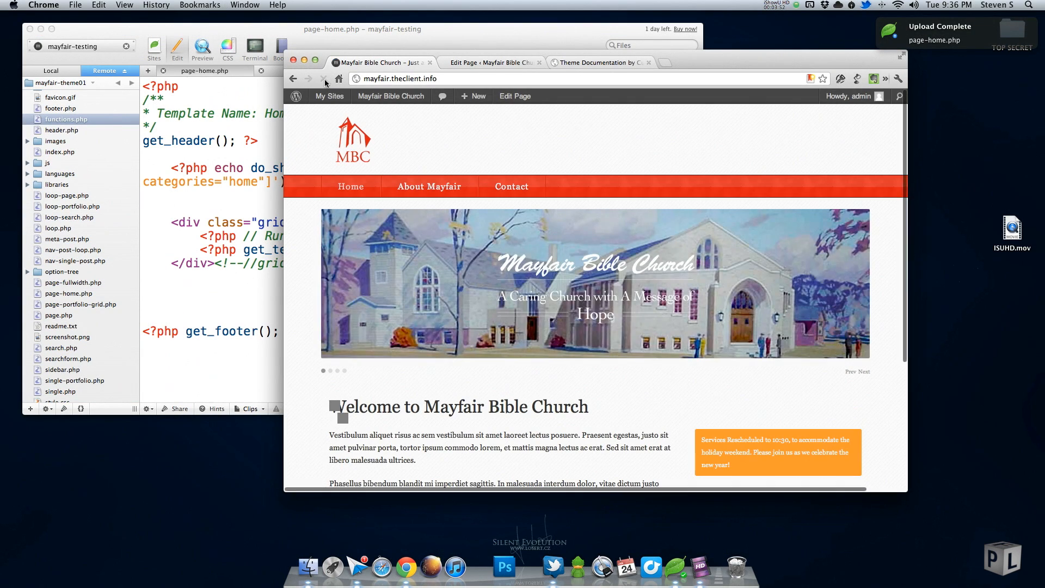
pyautogui.click(325, 78)
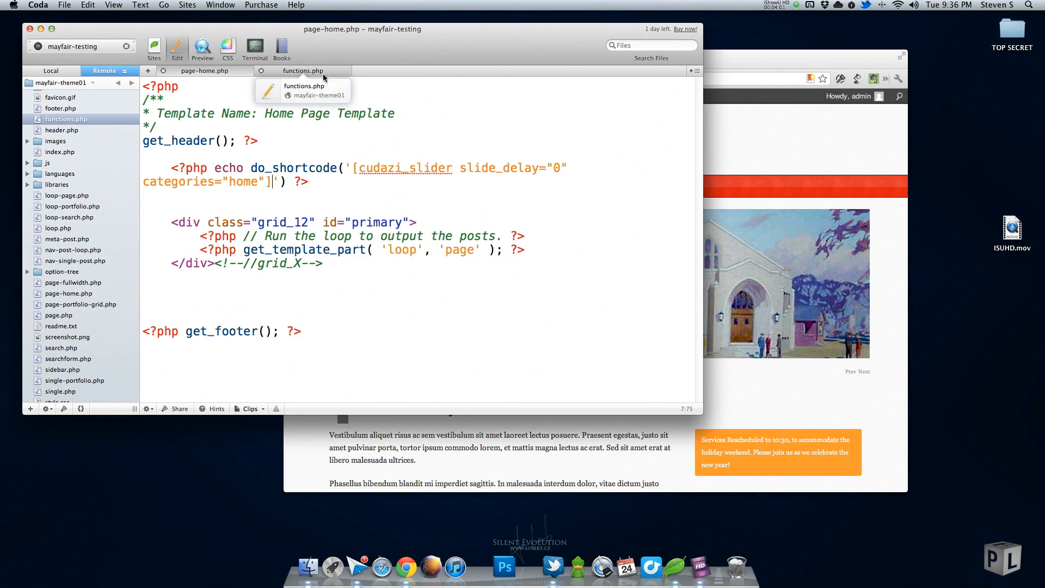
# Append '// enable shortcode' and add_filter('the_content','do_shortcode', 11); to functions.php.
pyautogui.click(303, 70)
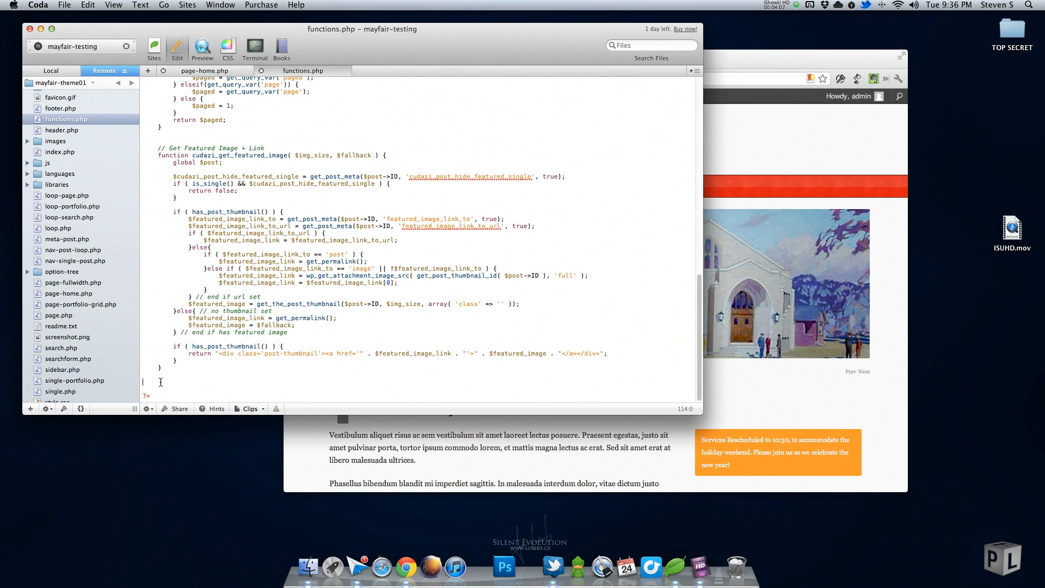
pyautogui.write('/')
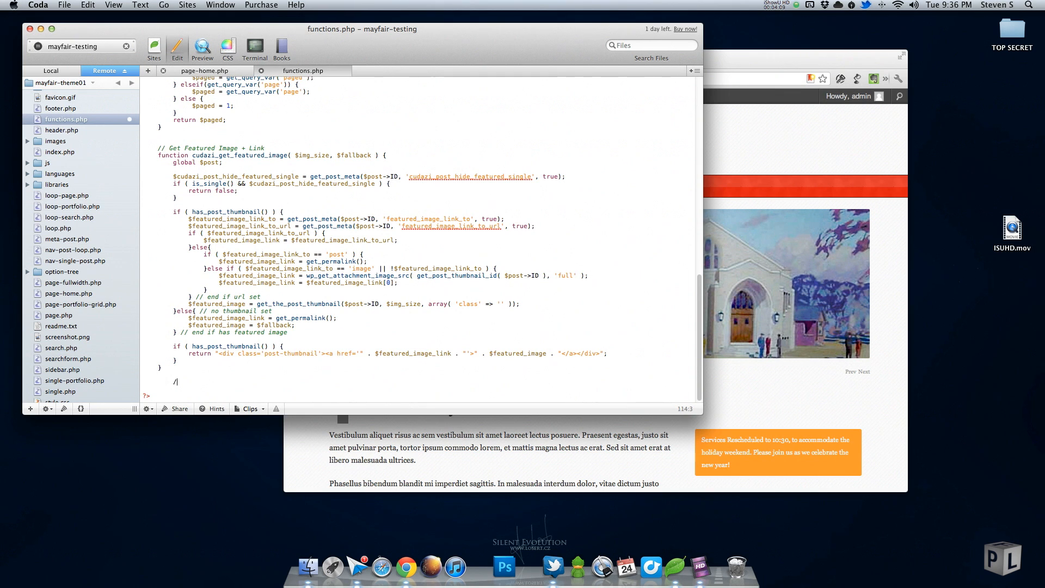
pyautogui.write('/ enable shortcode')
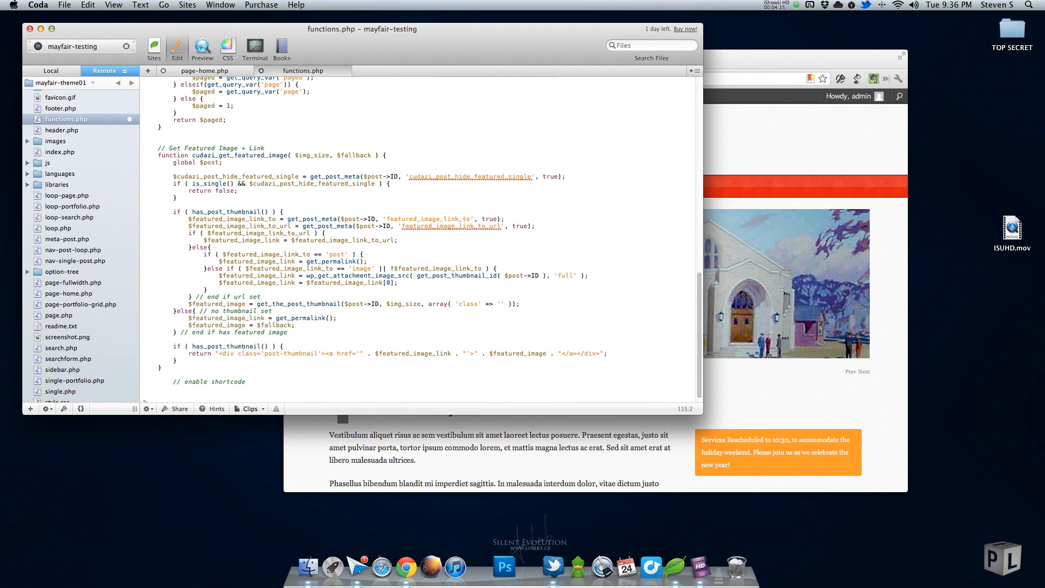
pyautogui.write('add_filter(')
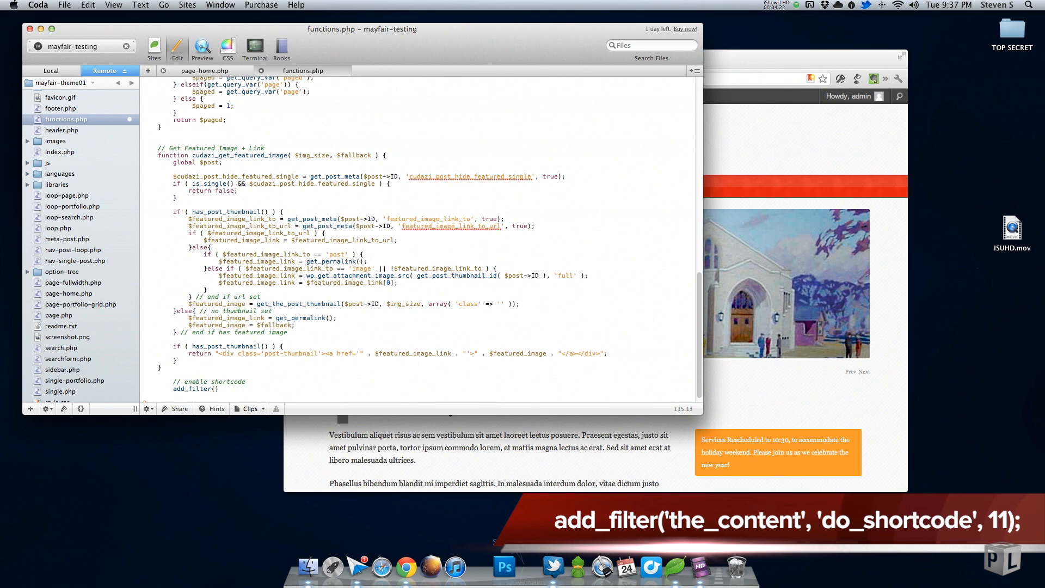
pyautogui.write("'the_content")
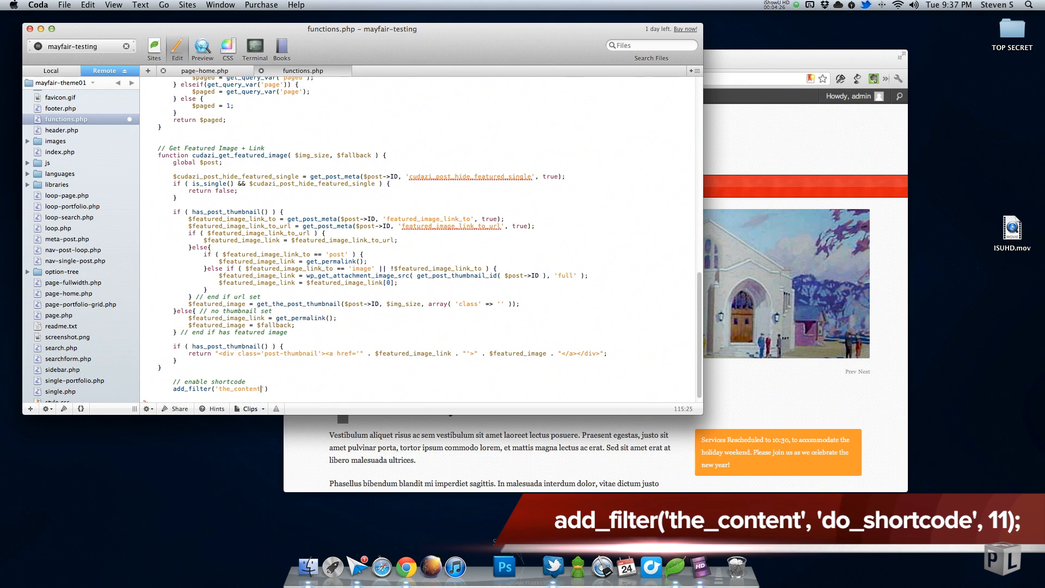
pyautogui.write(',')
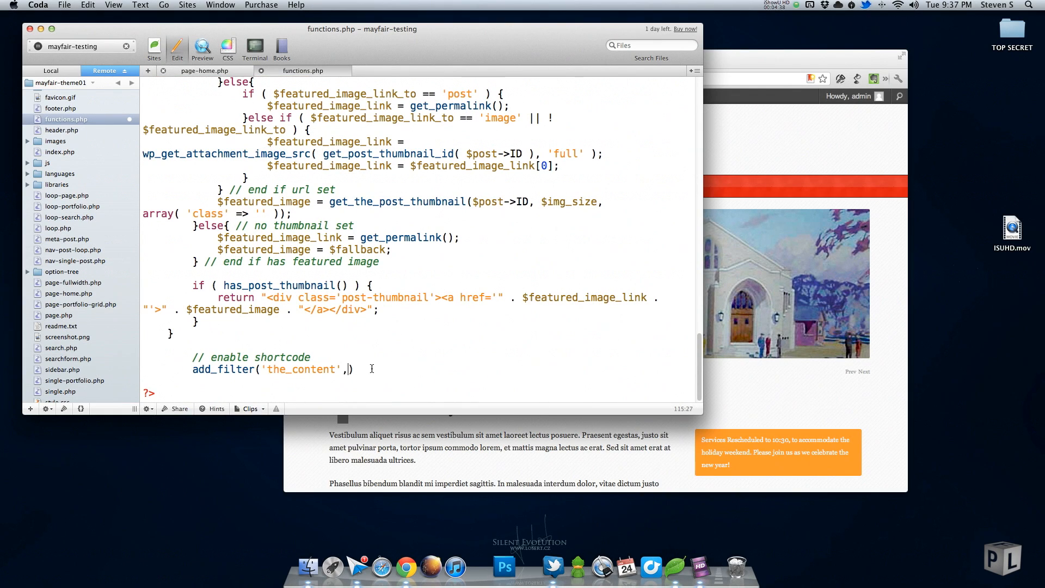
pyautogui.write("''")
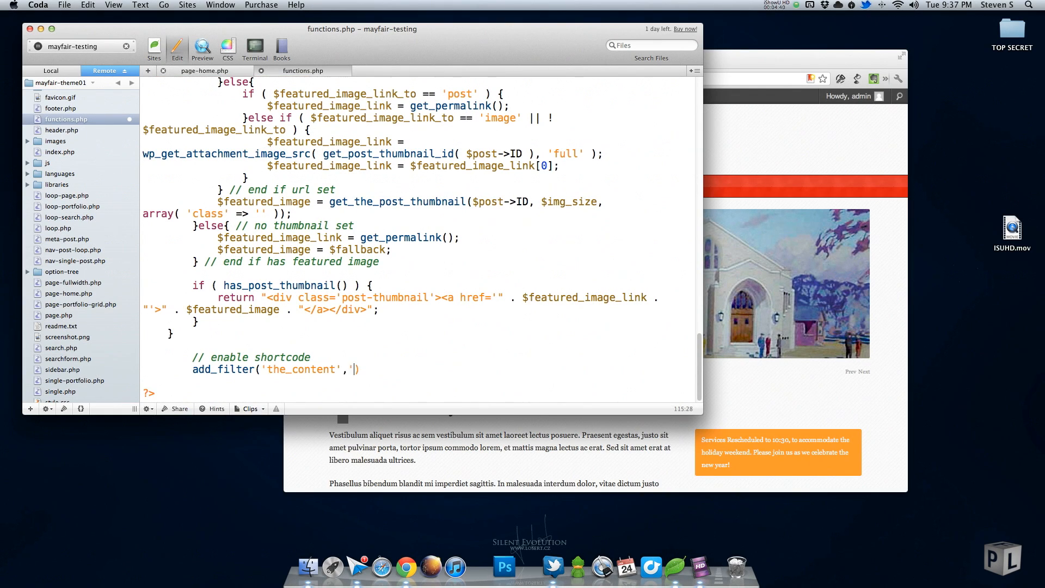
pyautogui.write("do_shortcode', 11")
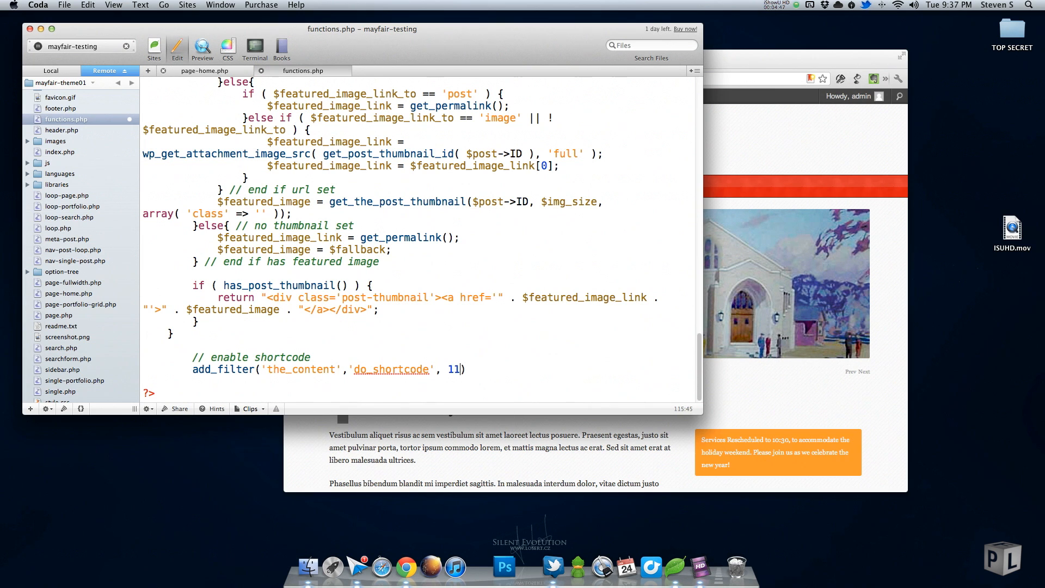
pyautogui.write(';')
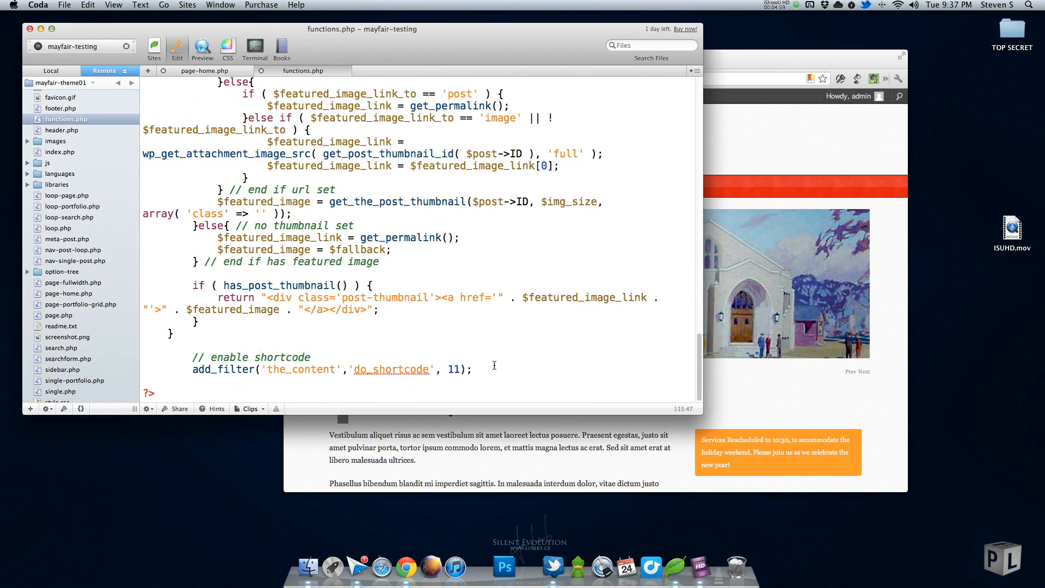
pyautogui.click(169, 345)
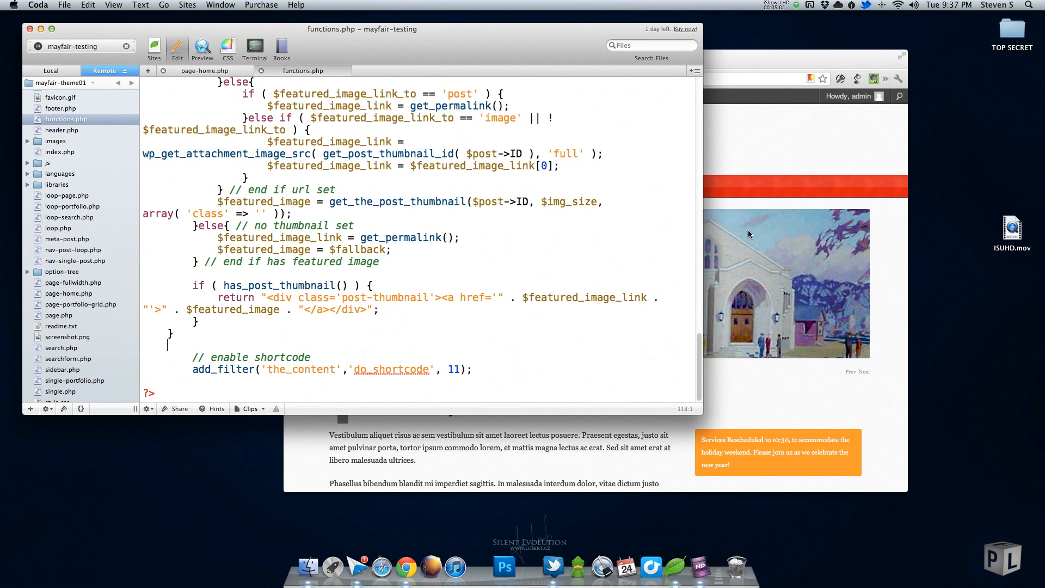